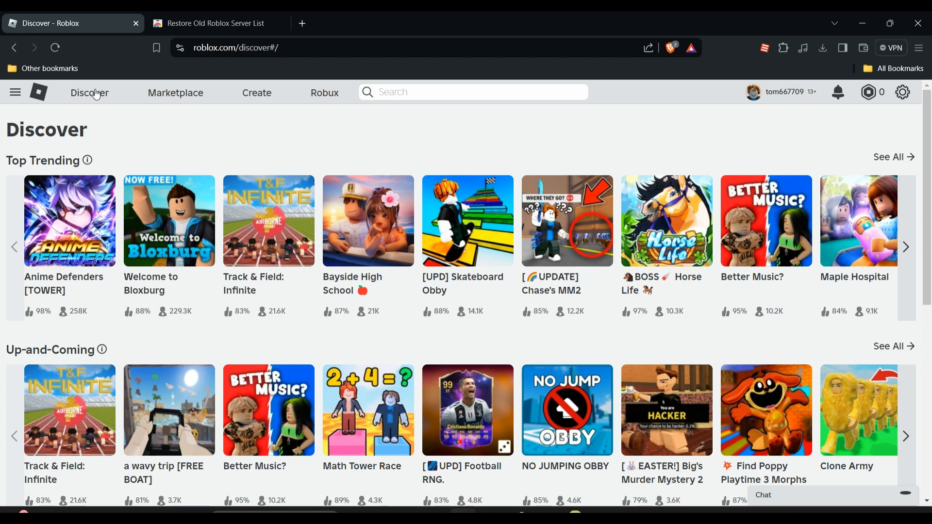
Switch to the Restore Old Roblox Server List store listing tab in Brave.
click(216, 24)
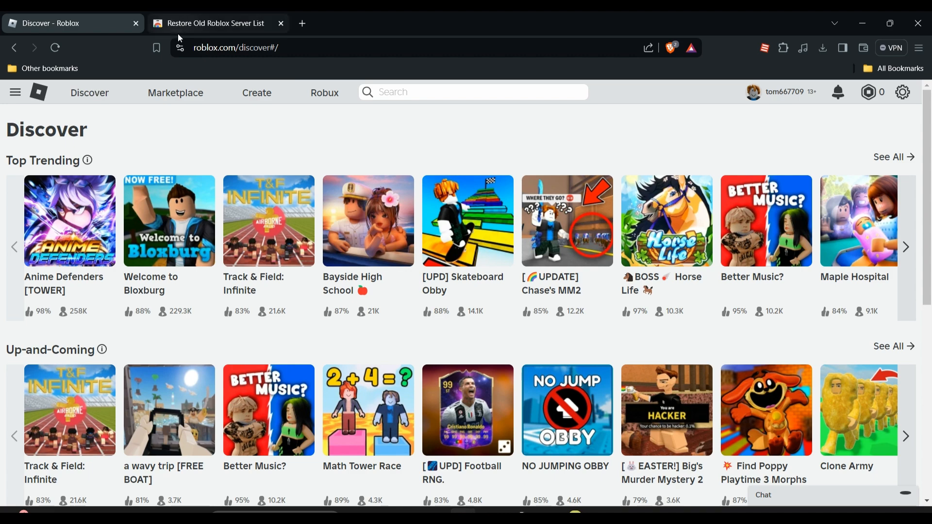
click(213, 23)
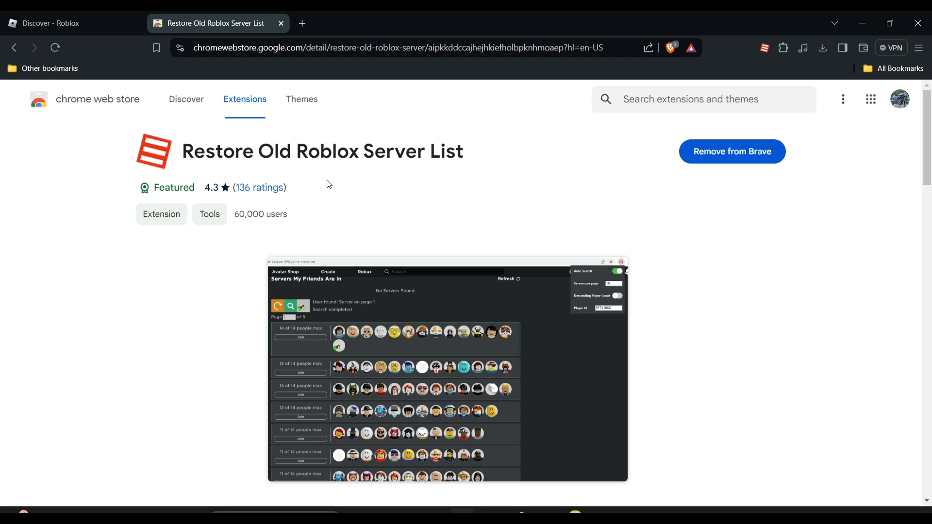
mouse_move(370, 165)
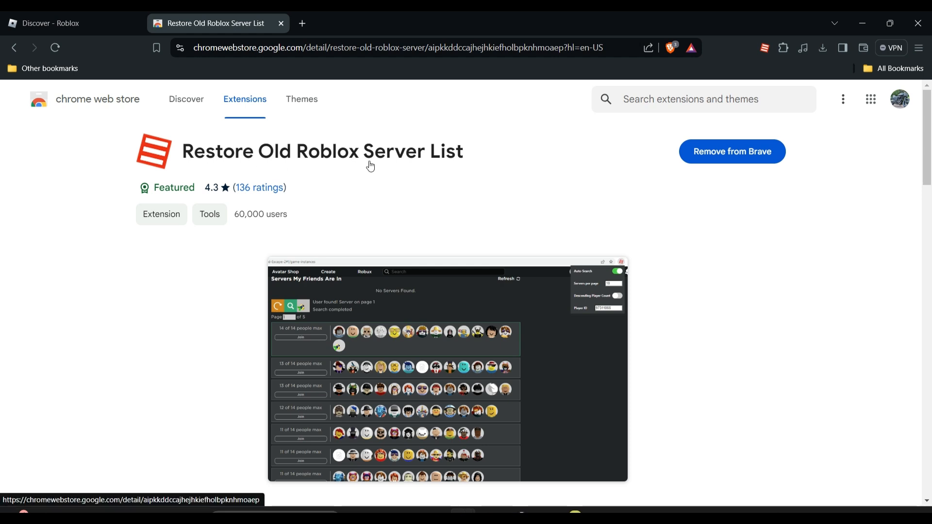
mouse_move(492, 162)
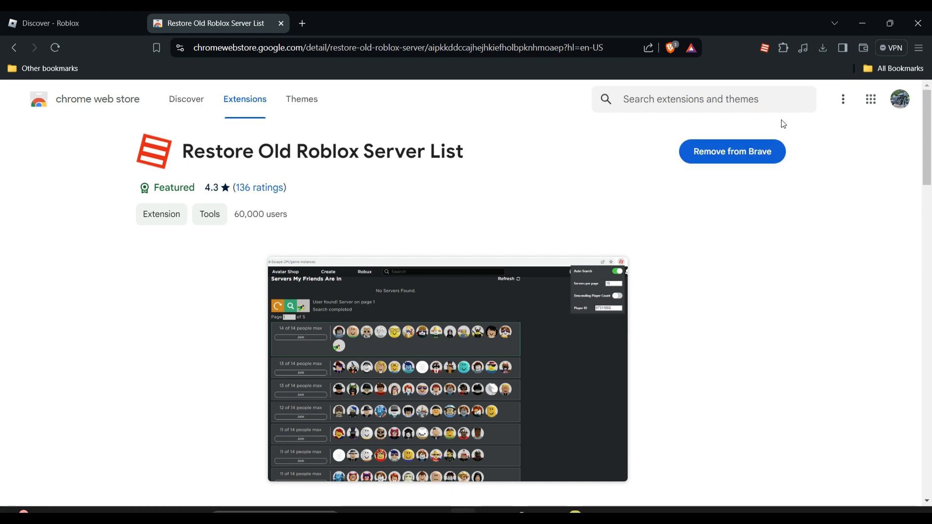
Pin Restore Old Roblox Server List to the toolbar and show its settings: Auto-Search on, 10 servers per page.
click(783, 47)
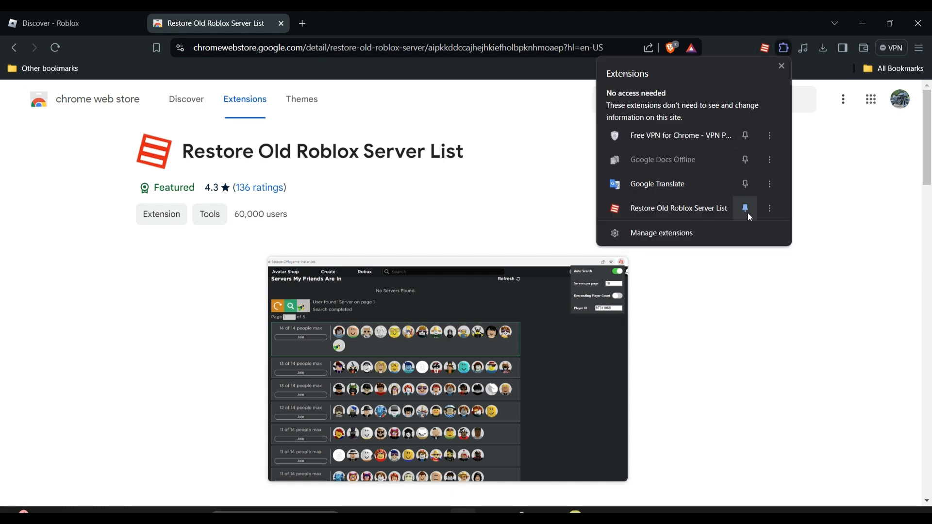
click(744, 208)
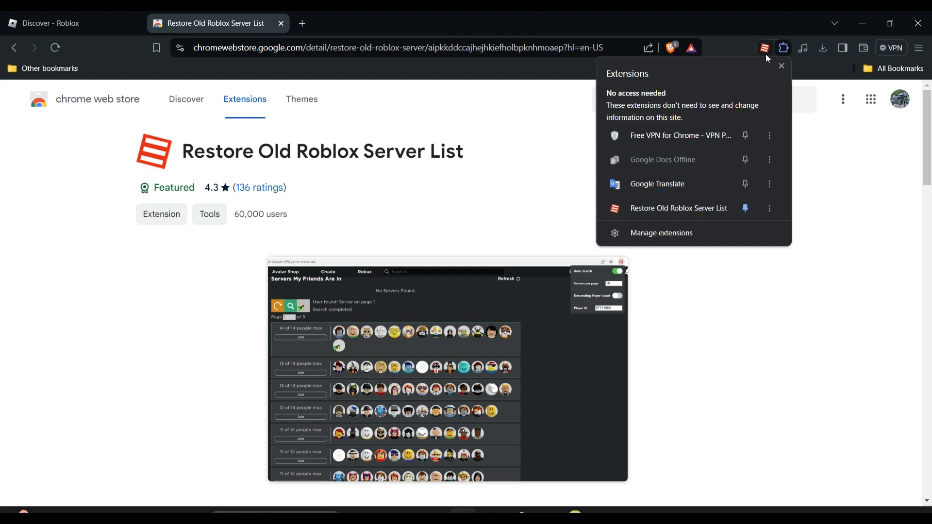
click(764, 47)
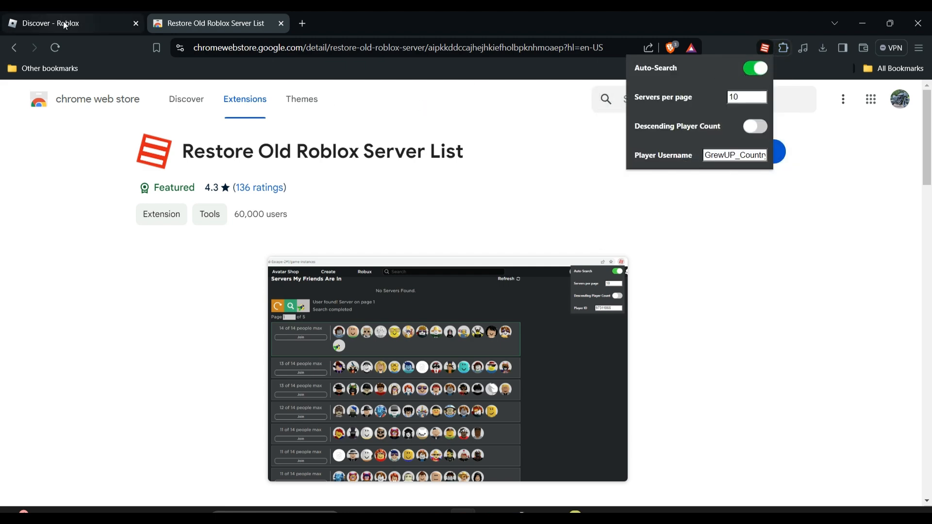
Return to the Roblox Discover tab and reopen the extension's settings popup there.
click(53, 23)
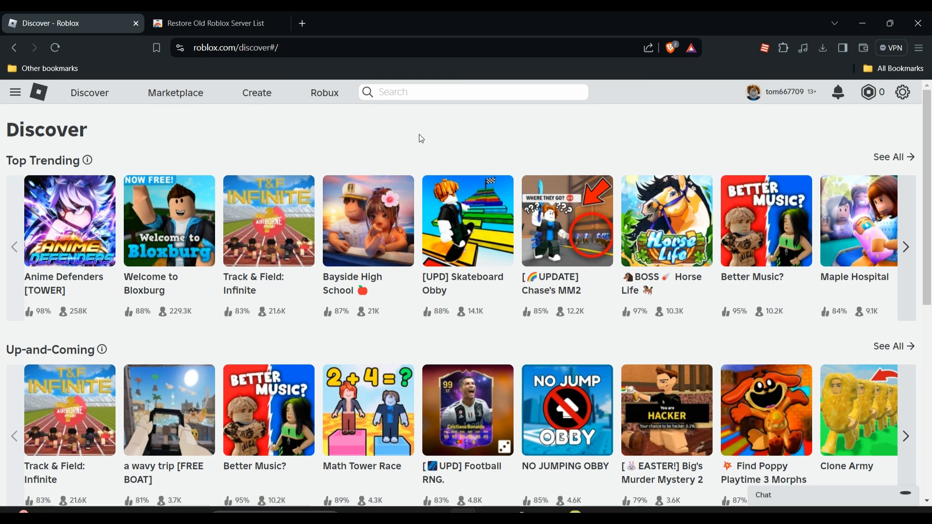
mouse_move(667, 117)
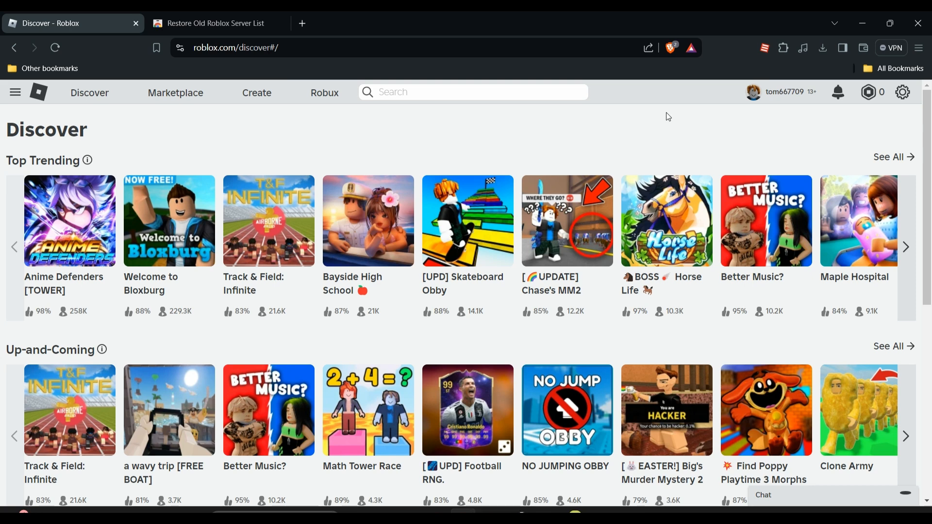
click(764, 48)
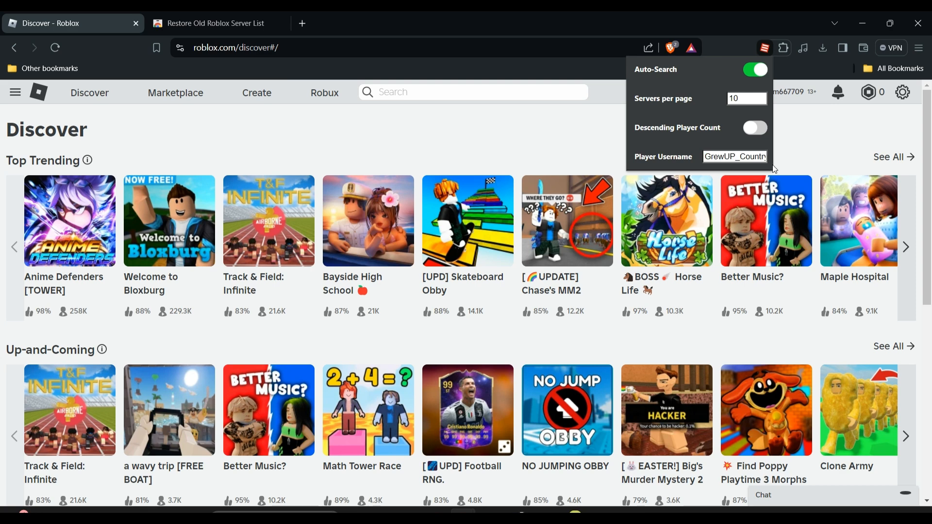
mouse_move(357, 205)
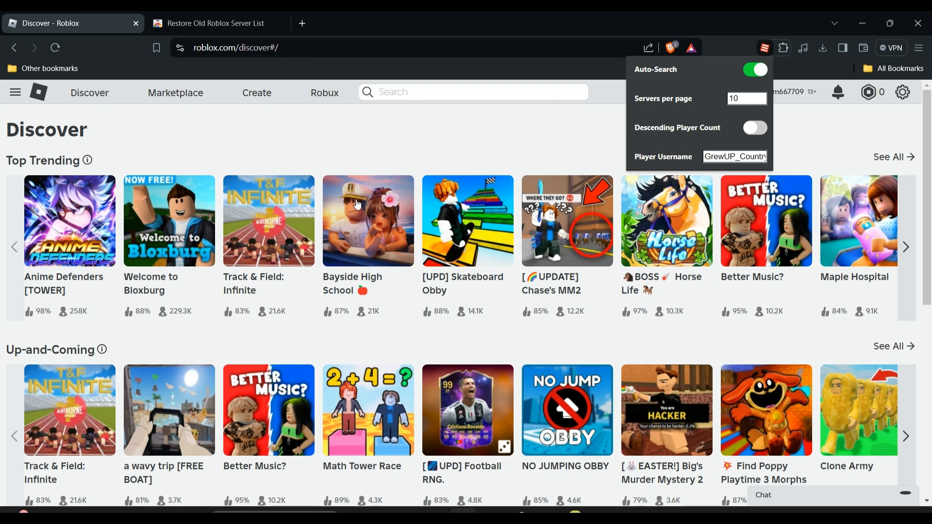
Open the Bayside High School game page from the Top Trending row.
click(368, 221)
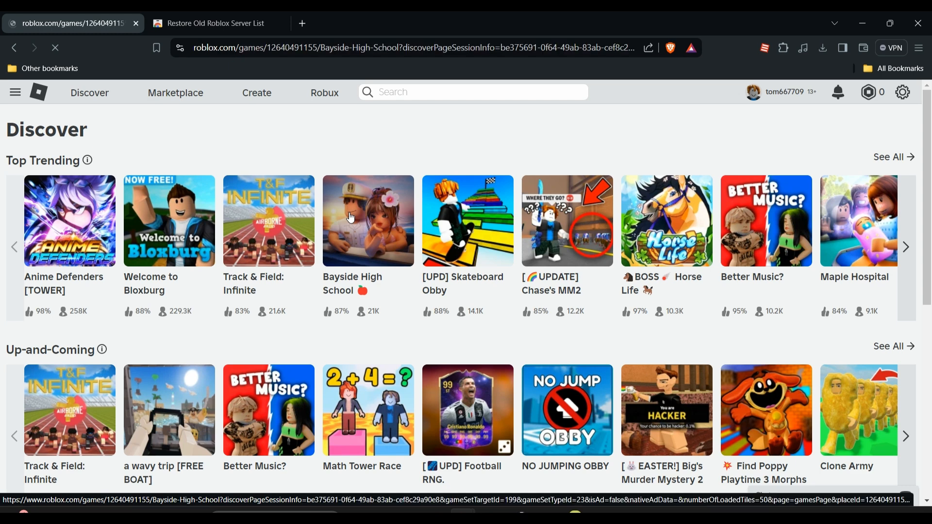
click(367, 221)
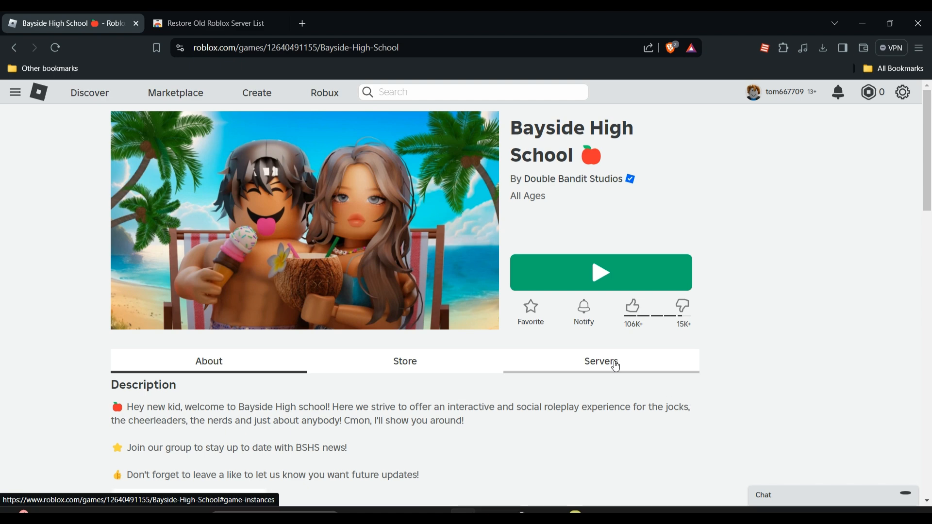
Show Bayside High School's Servers tab and scroll to the Other Servers list with 850 servers over 85 pages.
click(600, 361)
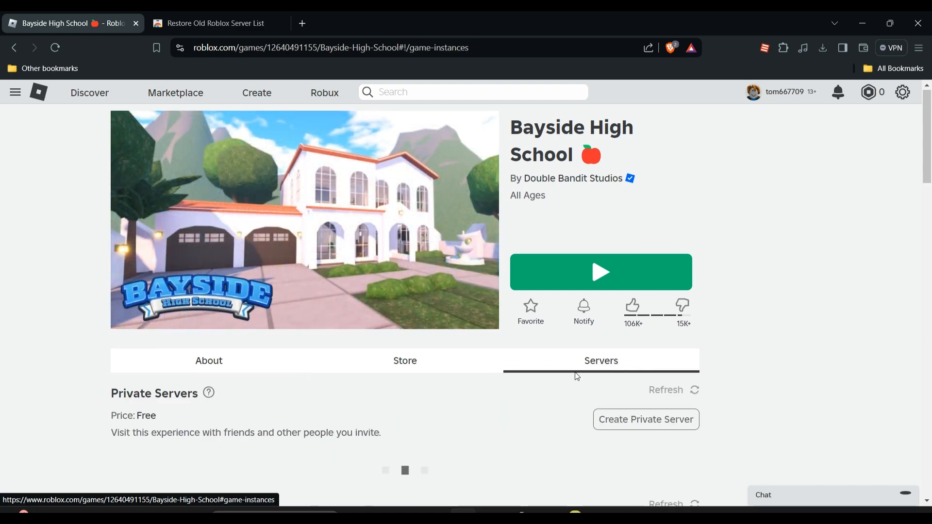
scroll(down, 3)
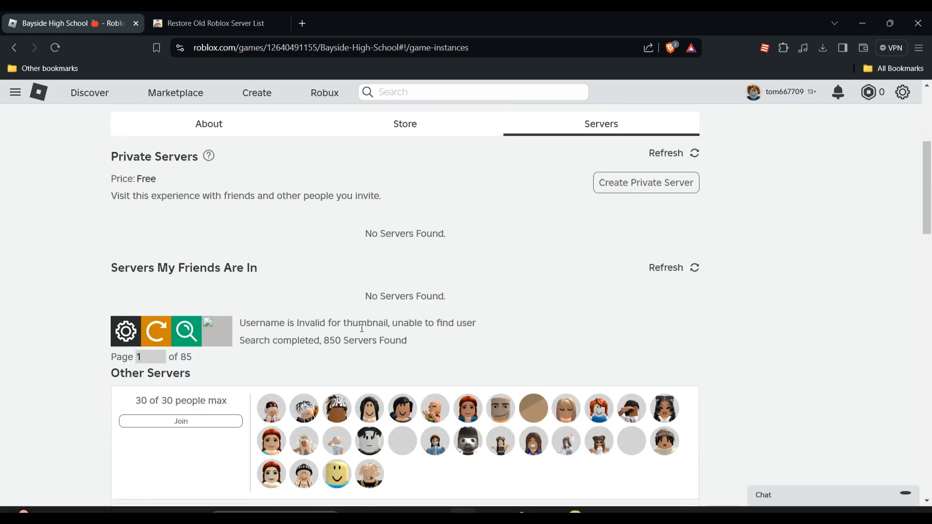
mouse_move(413, 310)
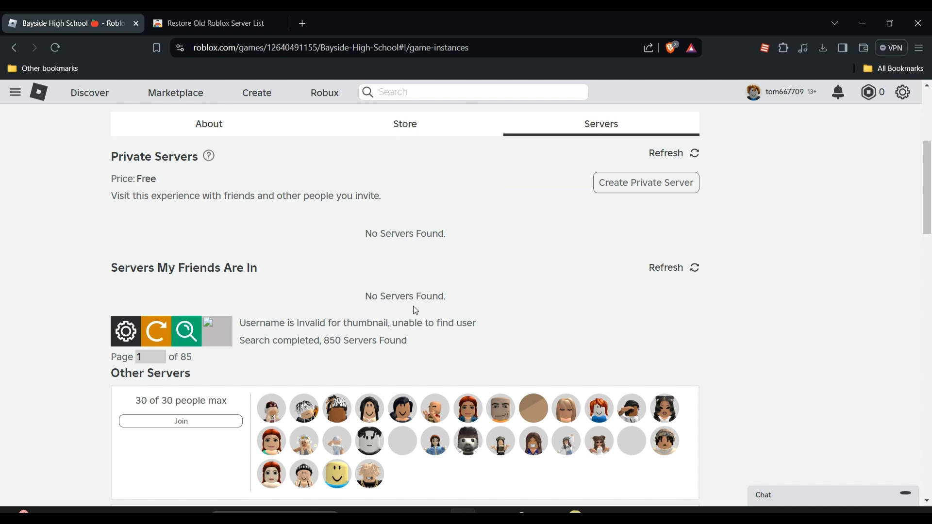
mouse_move(311, 345)
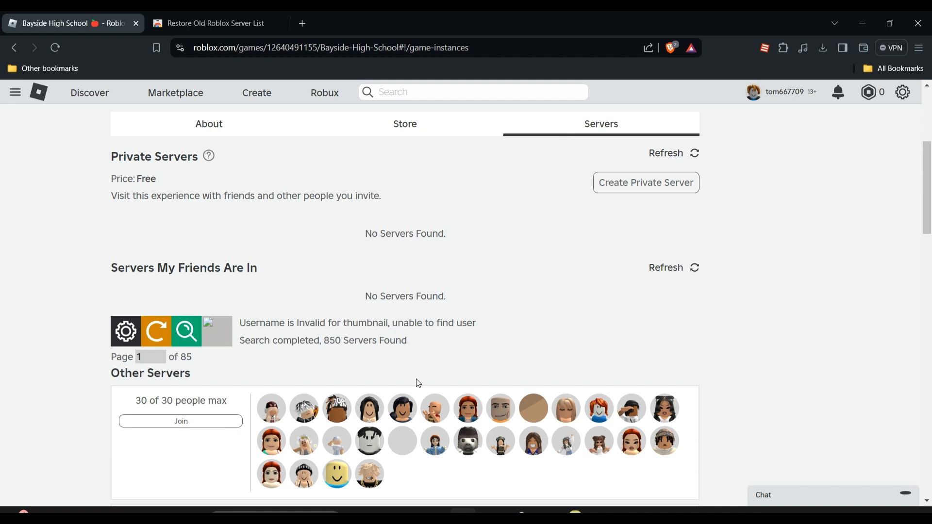
scroll(down, 3)
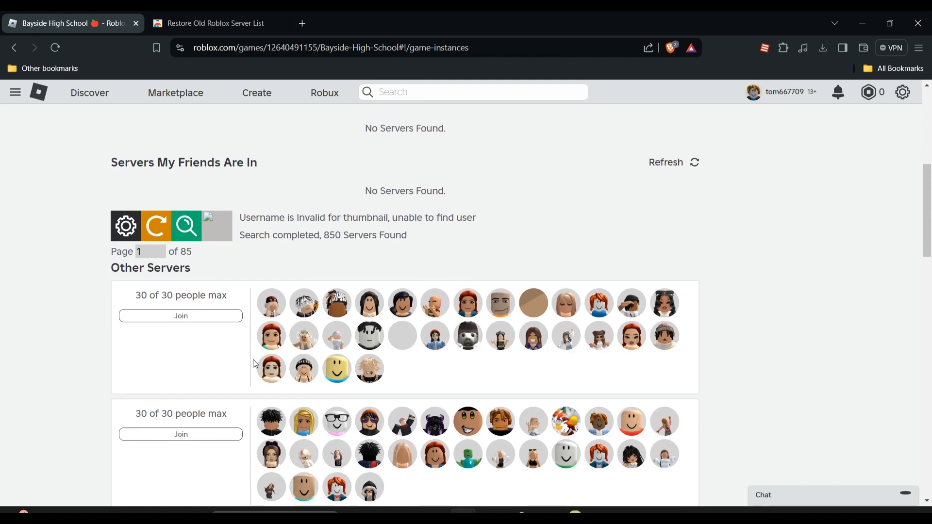